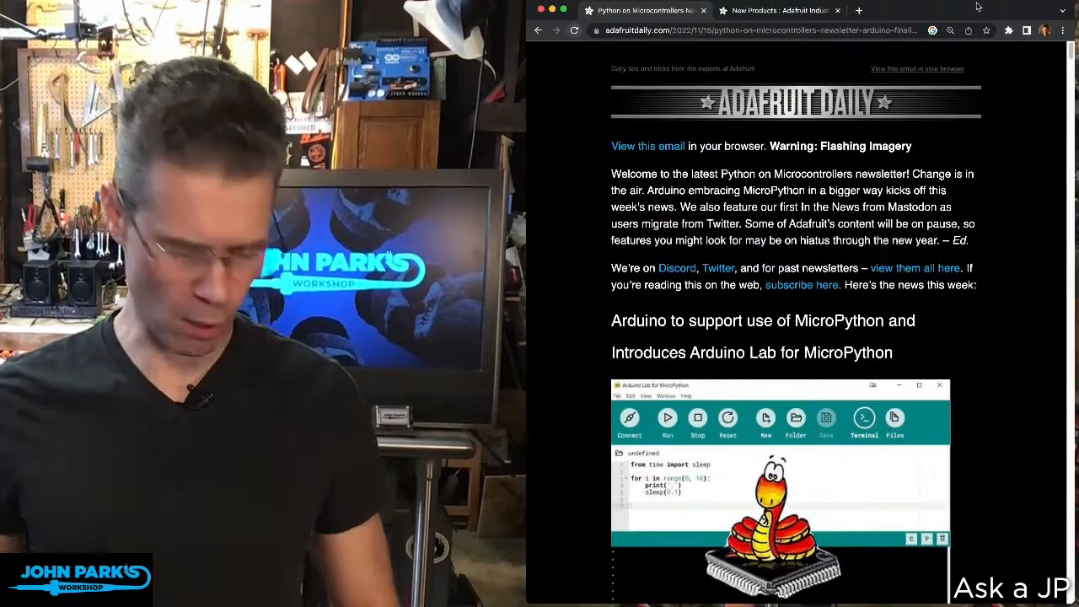
mouse_move(981, 249)
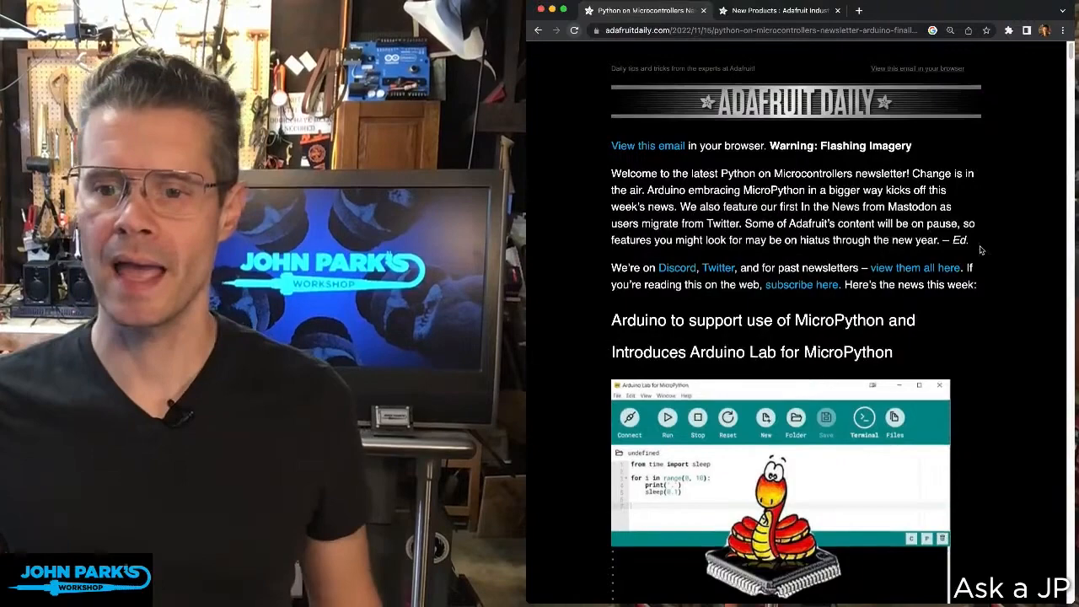
scroll(down, 3)
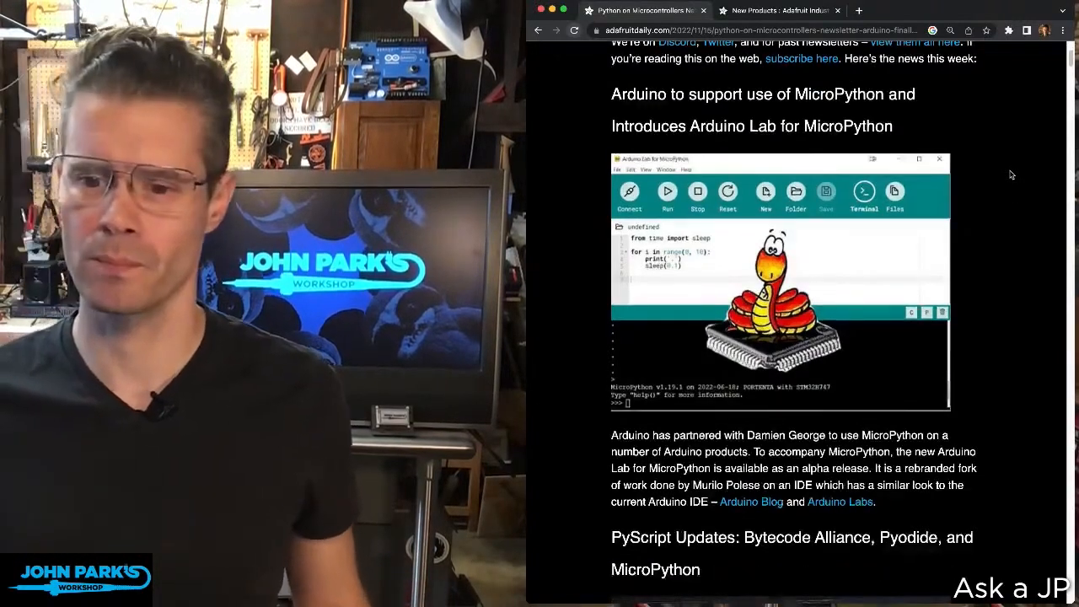
scroll(down, 3)
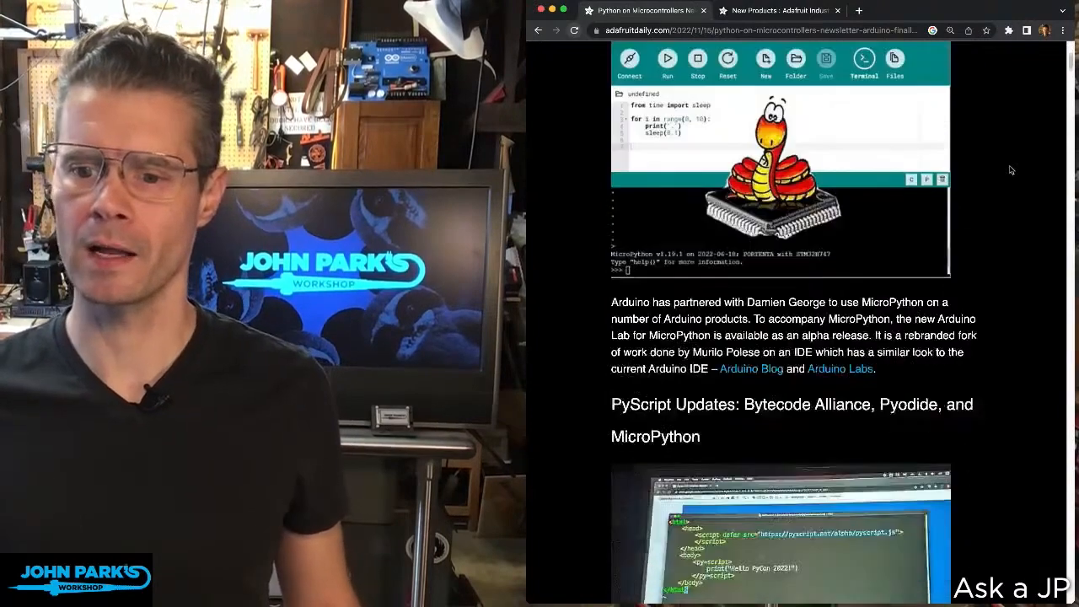
scroll(down, 3)
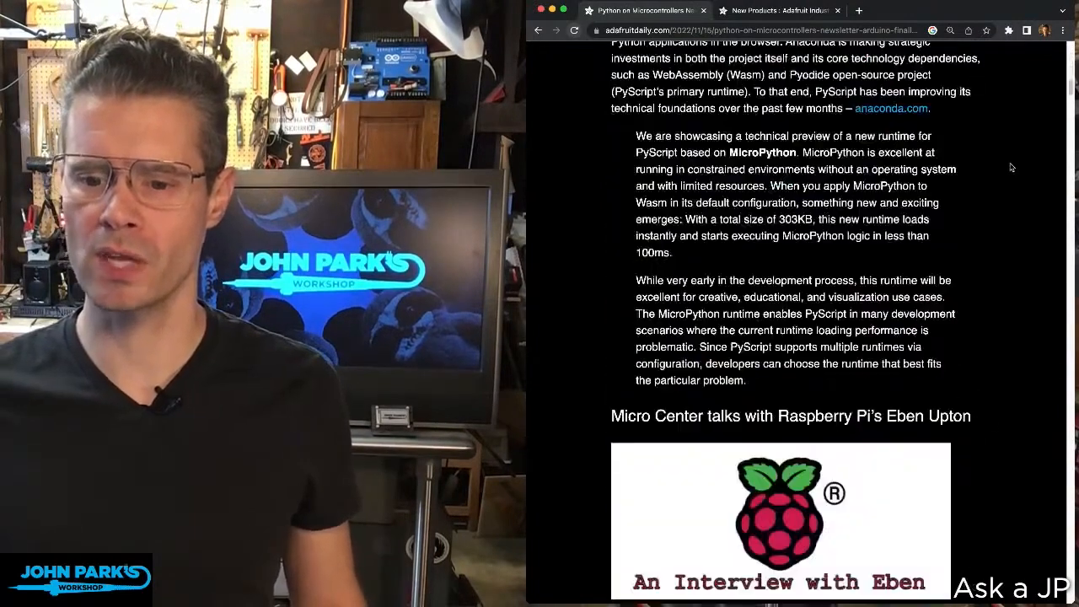
scroll(down, 3)
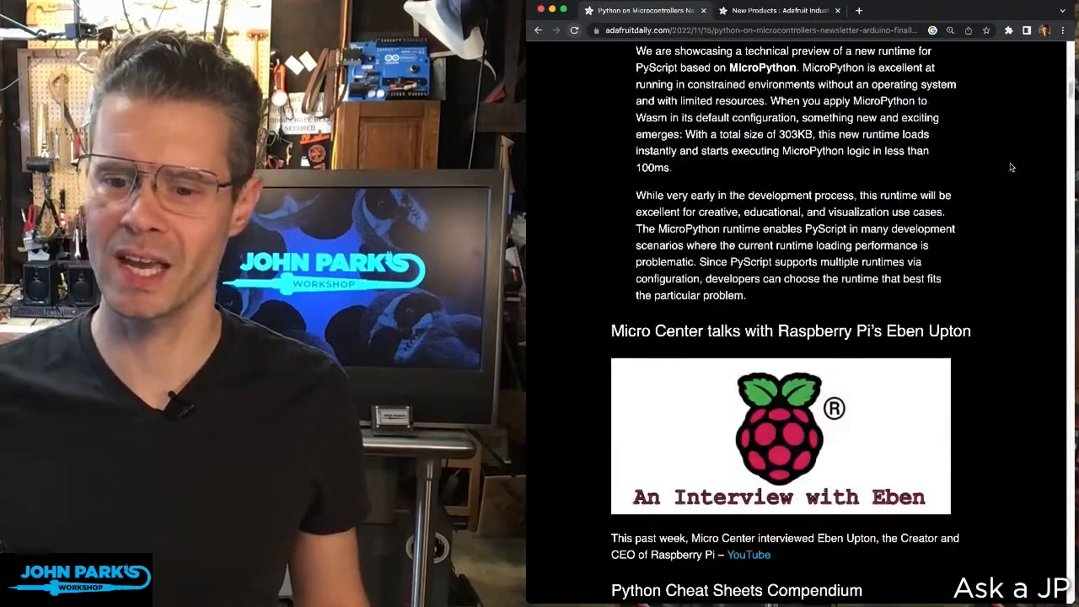
scroll(down, 3)
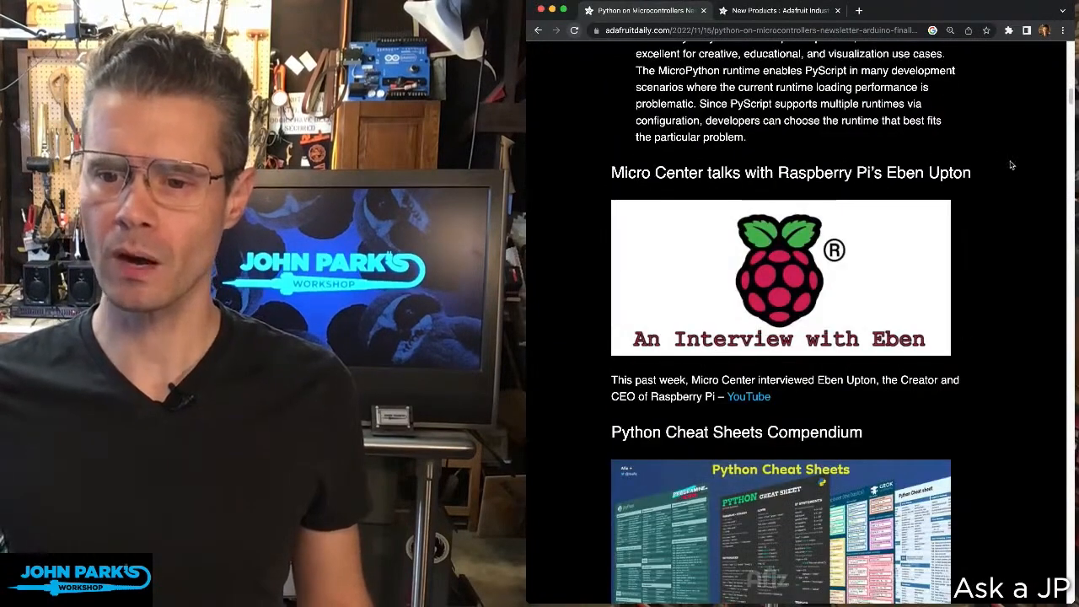
scroll(down, 3)
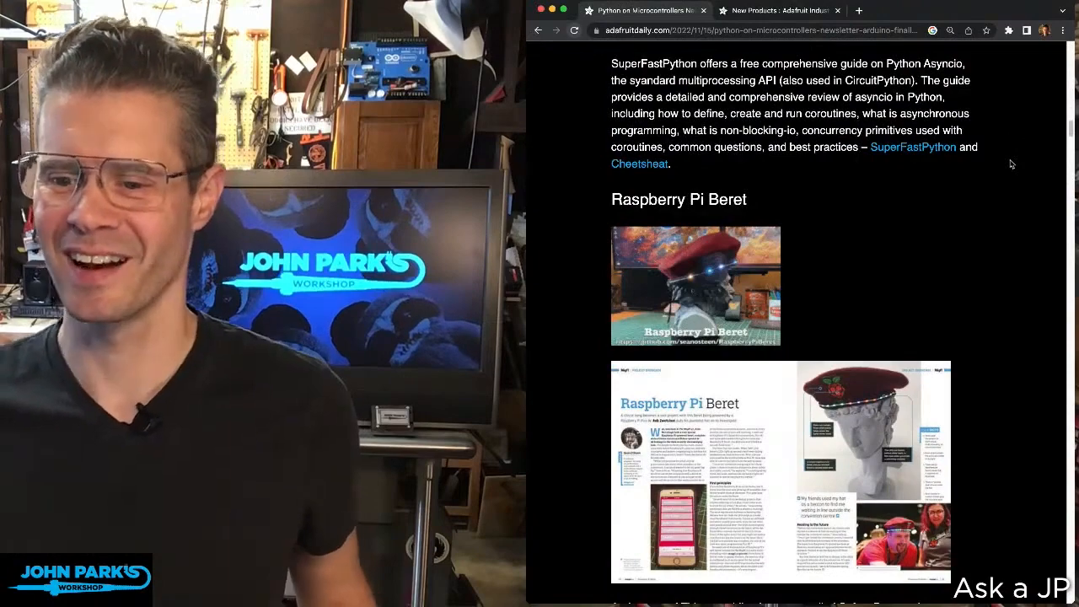
scroll(down, 3)
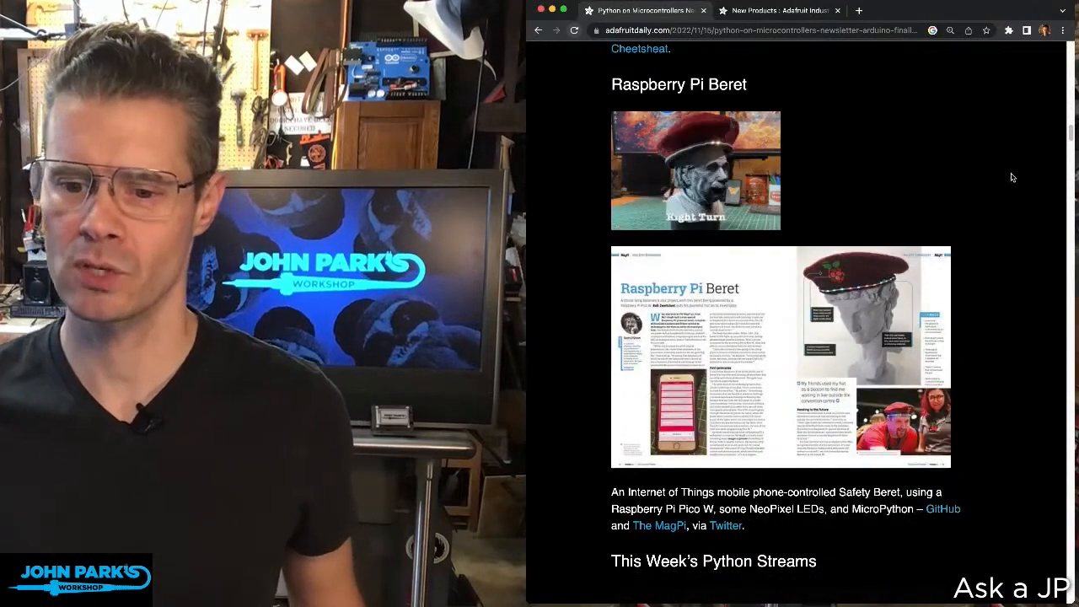
scroll(down, 3)
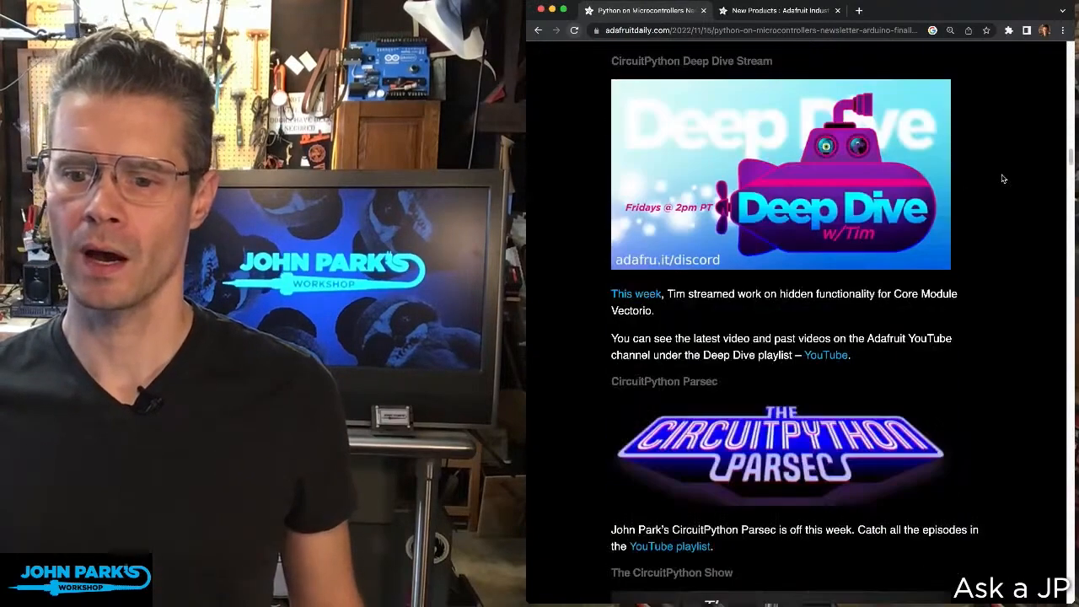
scroll(down, 3)
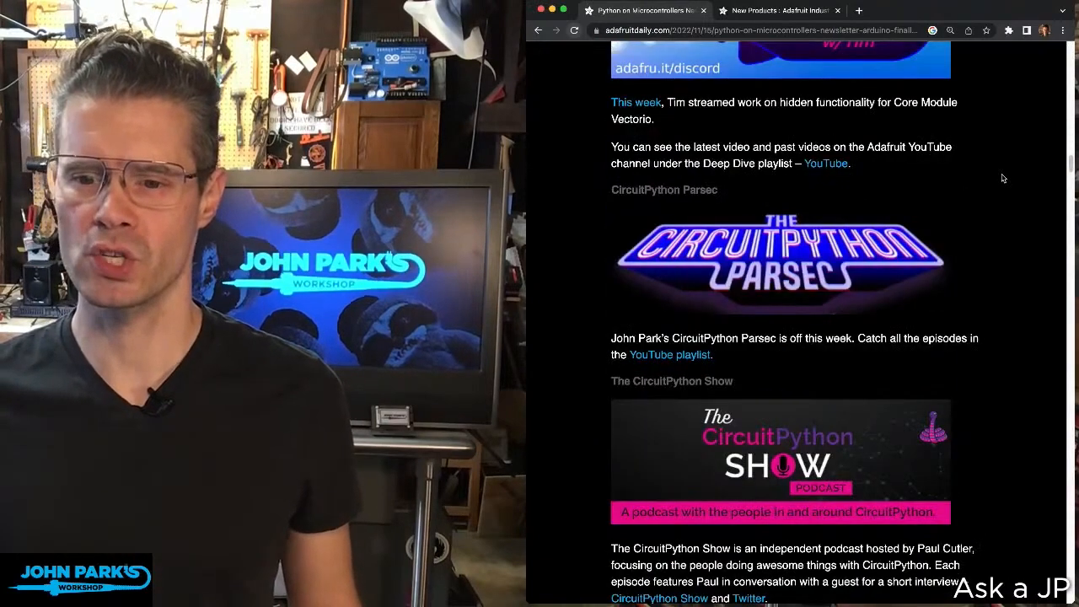
scroll(down, 3)
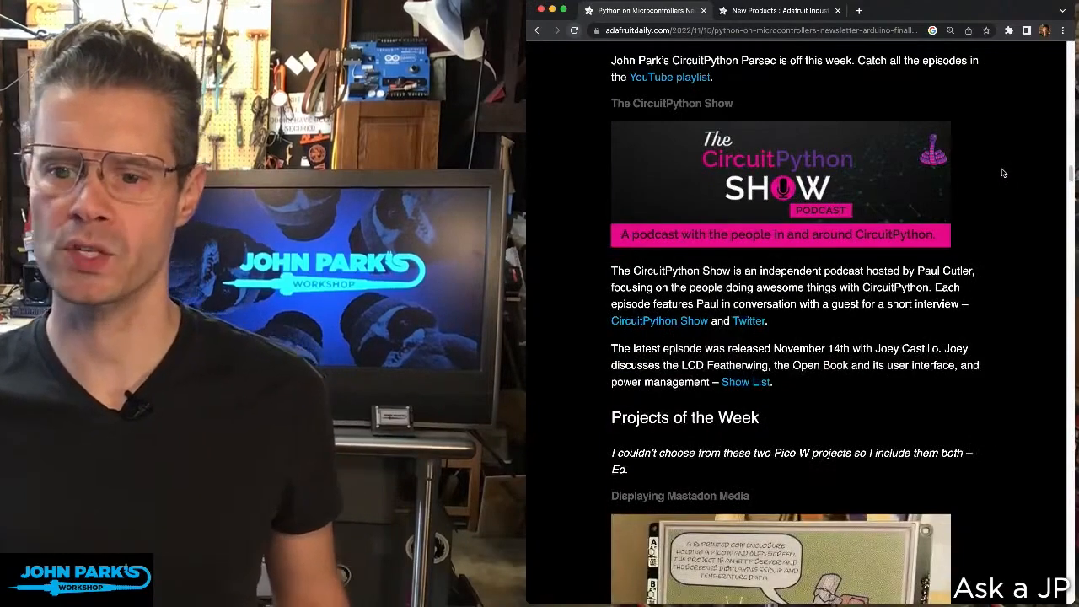
scroll(down, 3)
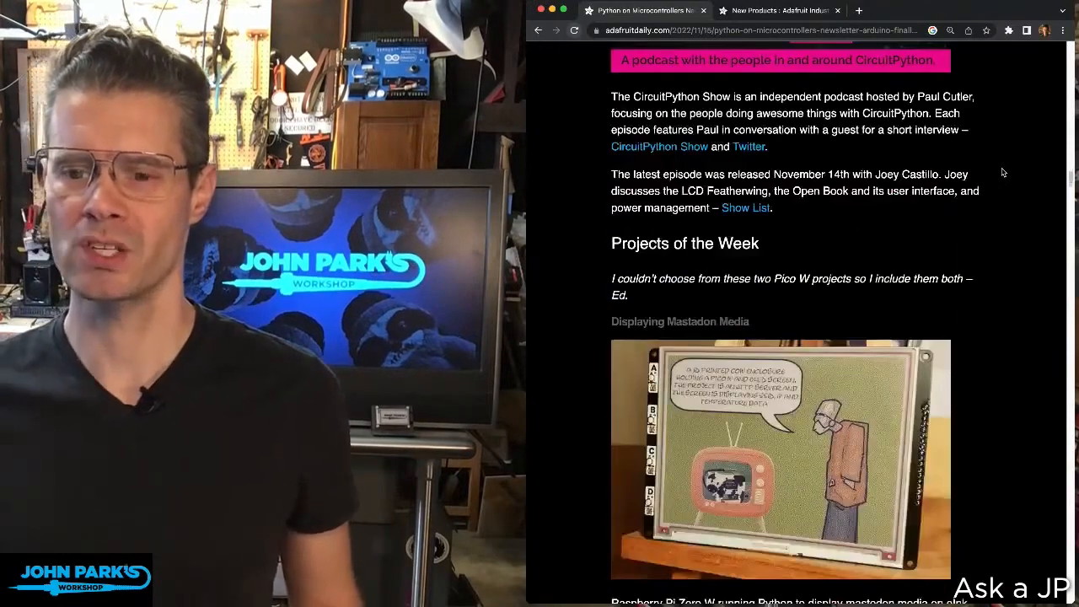
scroll(down, 3)
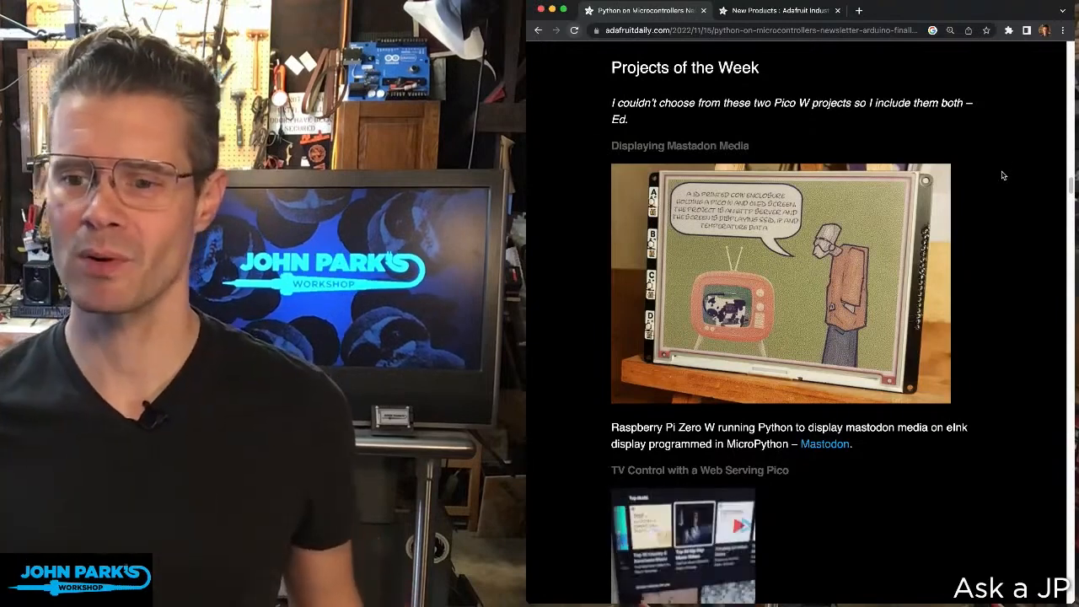
scroll(down, 3)
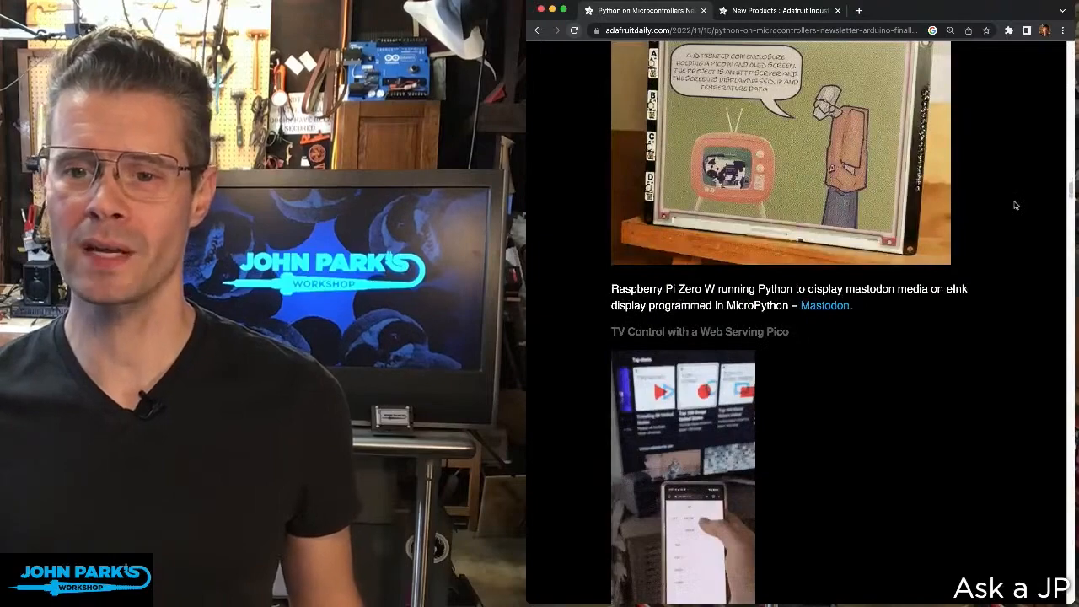
scroll(down, 3)
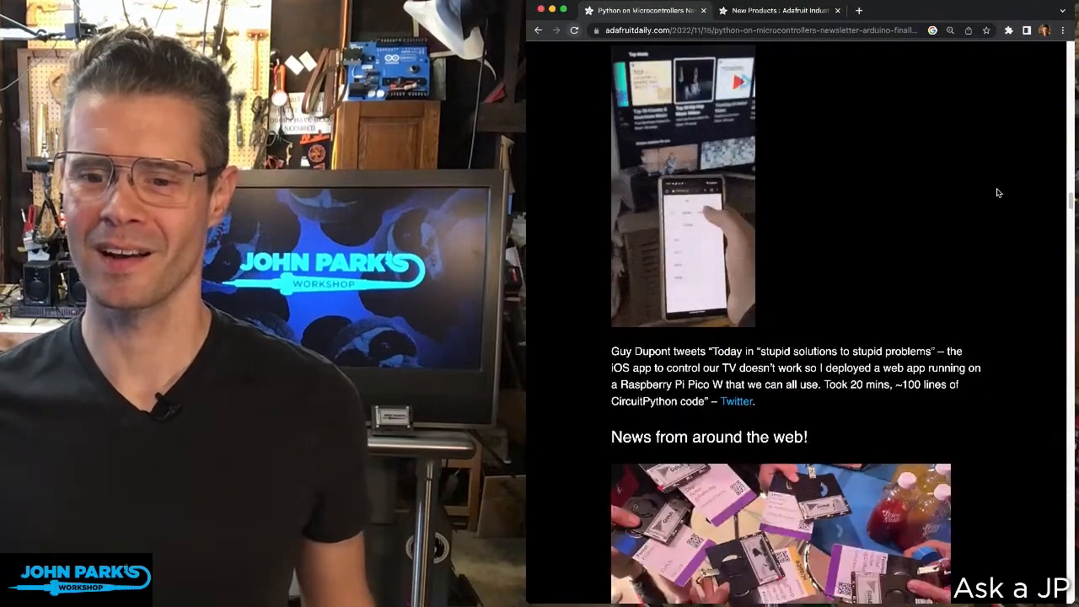
scroll(down, 3)
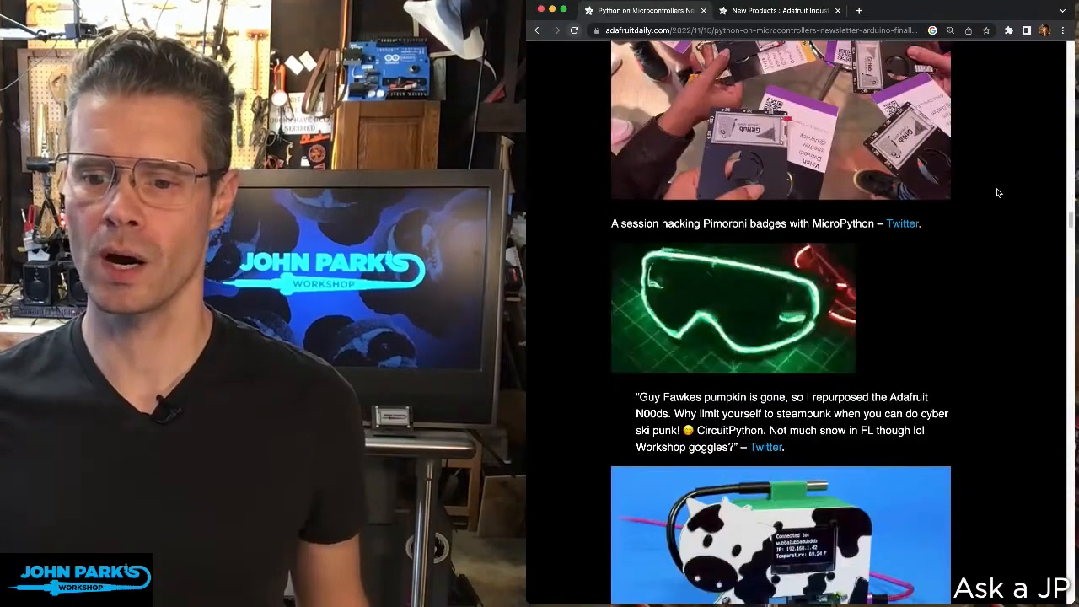
scroll(down, 3)
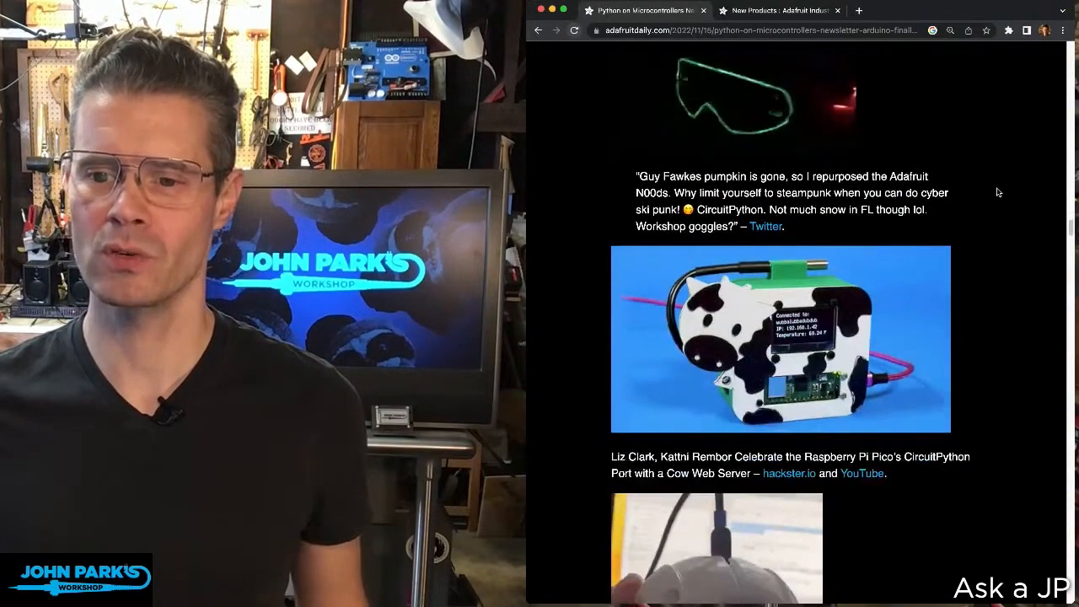
scroll(down, 3)
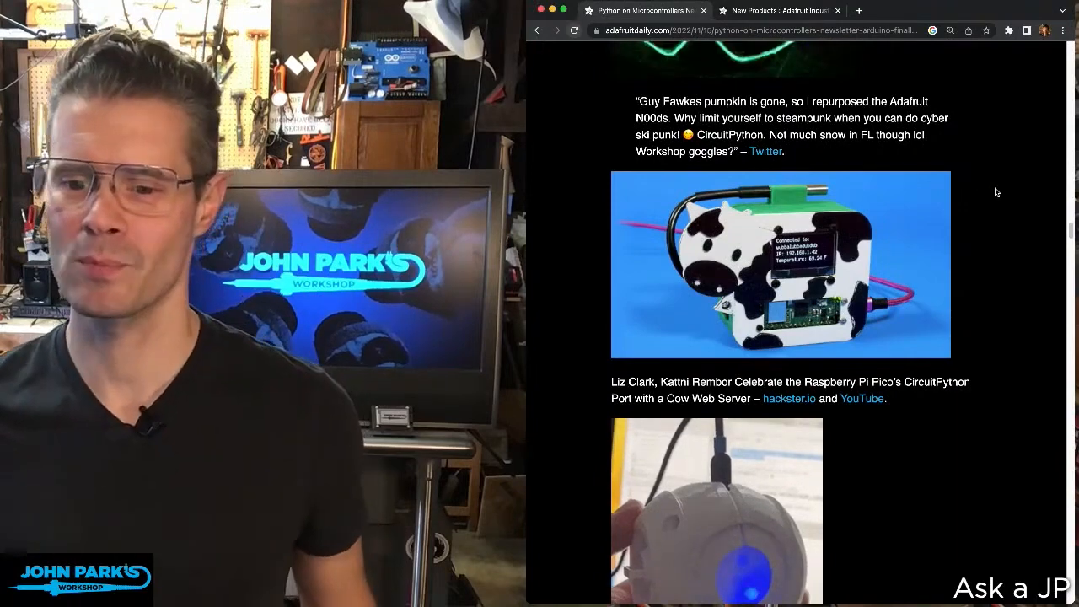
scroll(down, 3)
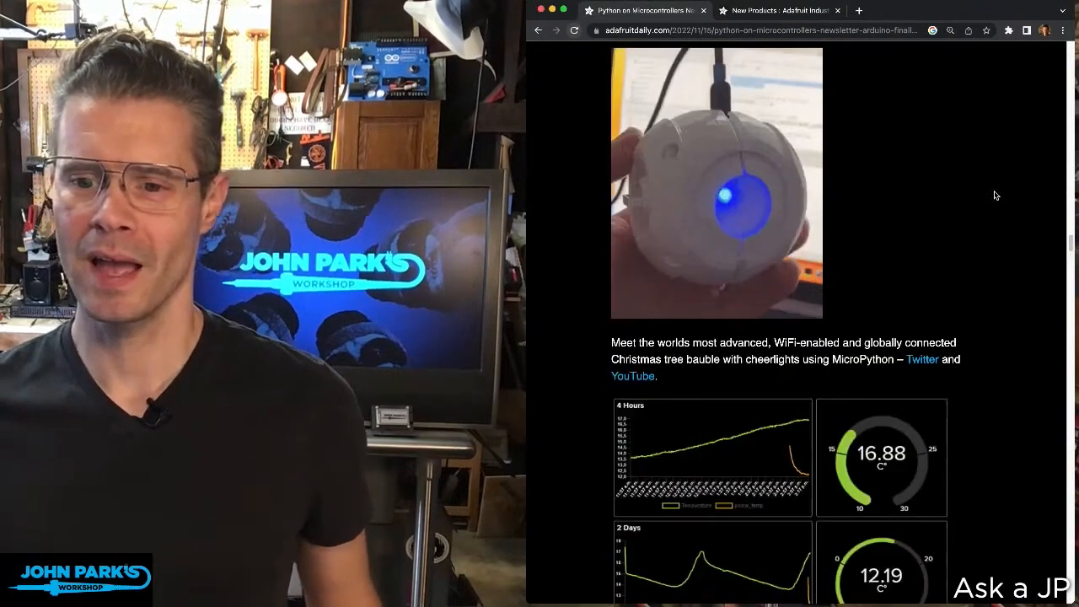
scroll(down, 3)
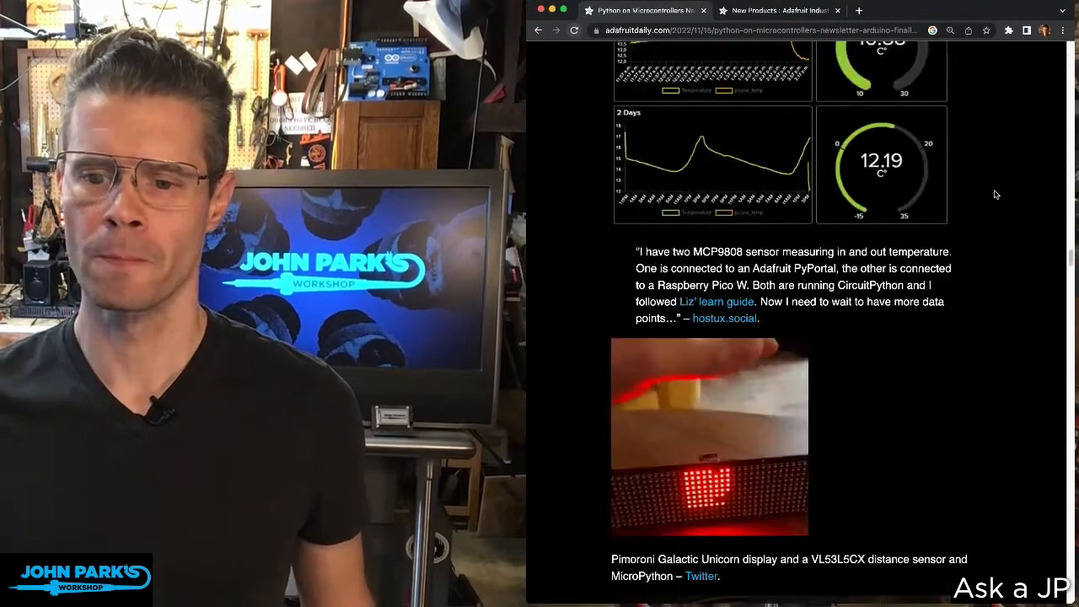
scroll(down, 3)
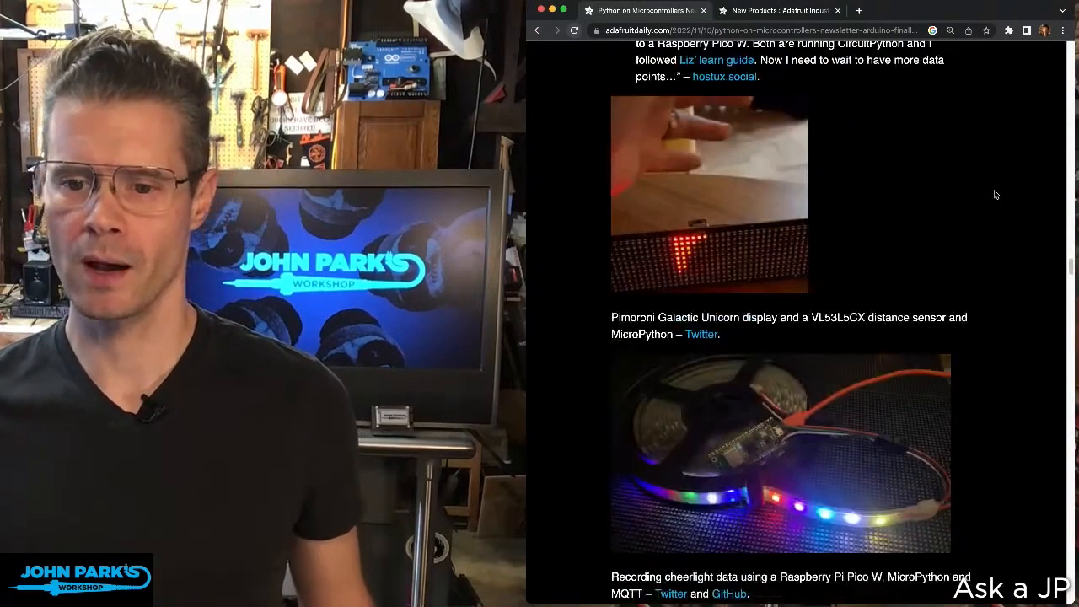
scroll(down, 3)
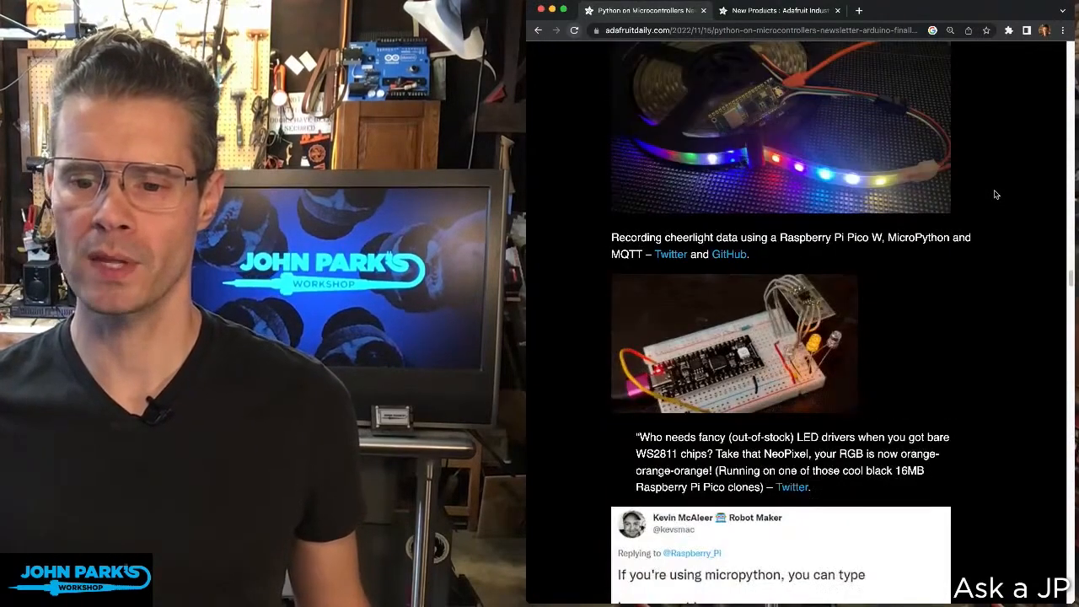
scroll(down, 3)
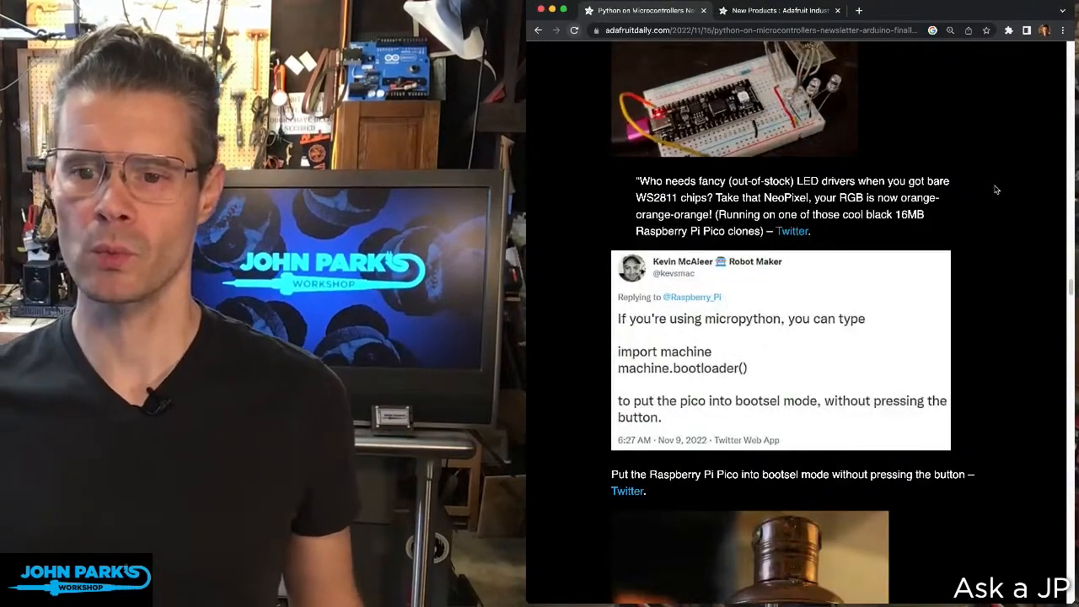
scroll(down, 3)
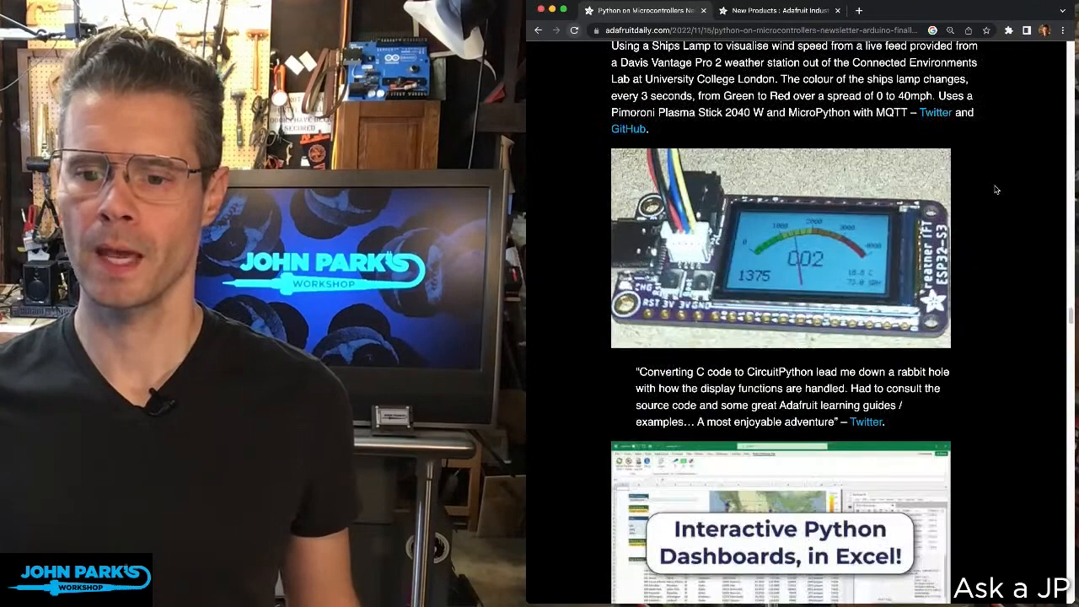
scroll(down, 3)
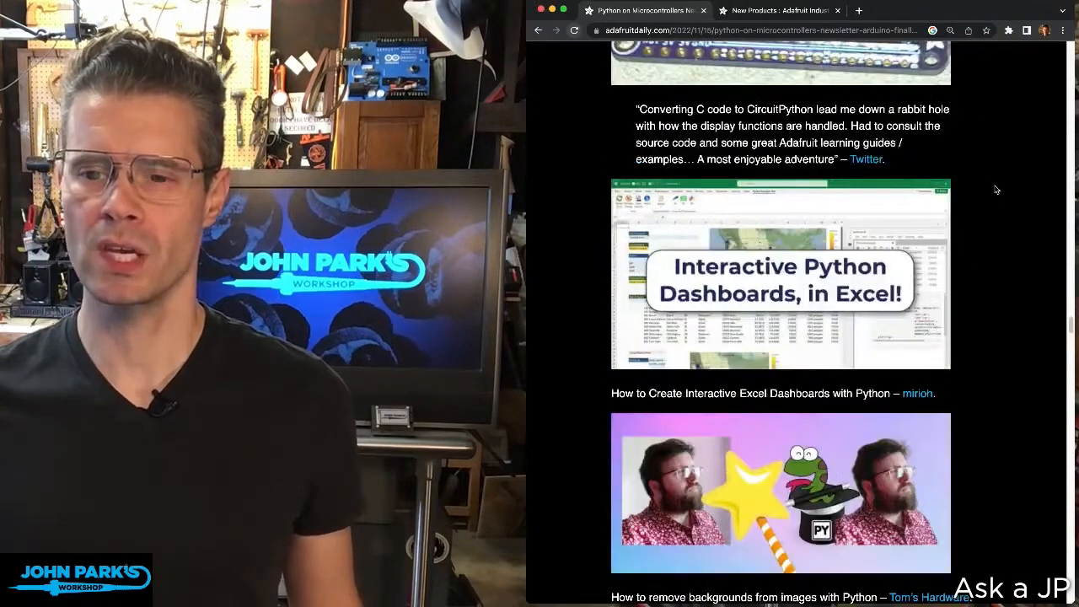
scroll(down, 3)
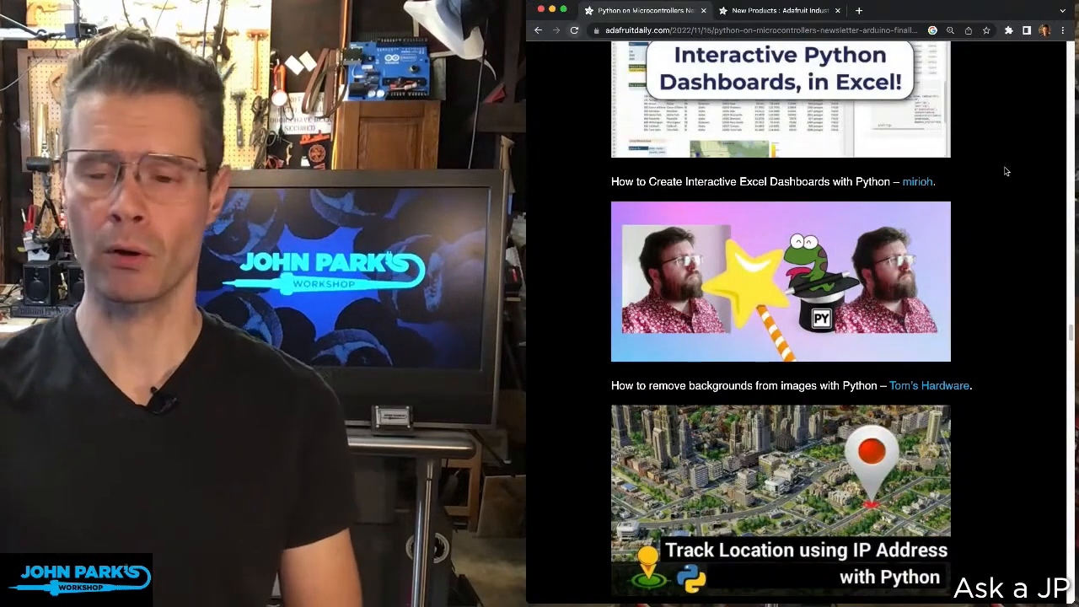
scroll(down, 3)
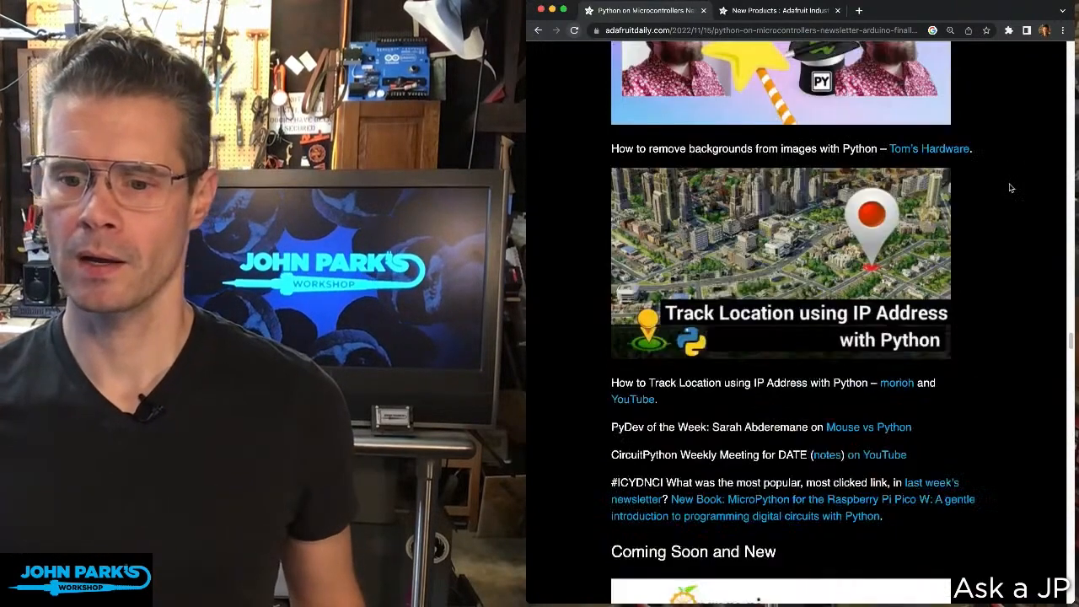
scroll(down, 3)
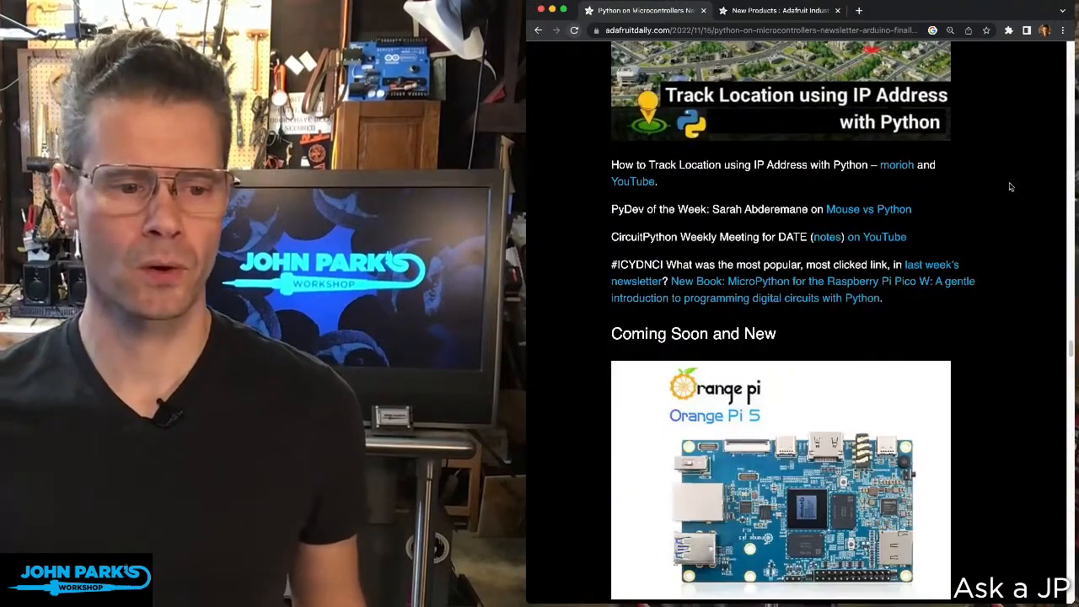